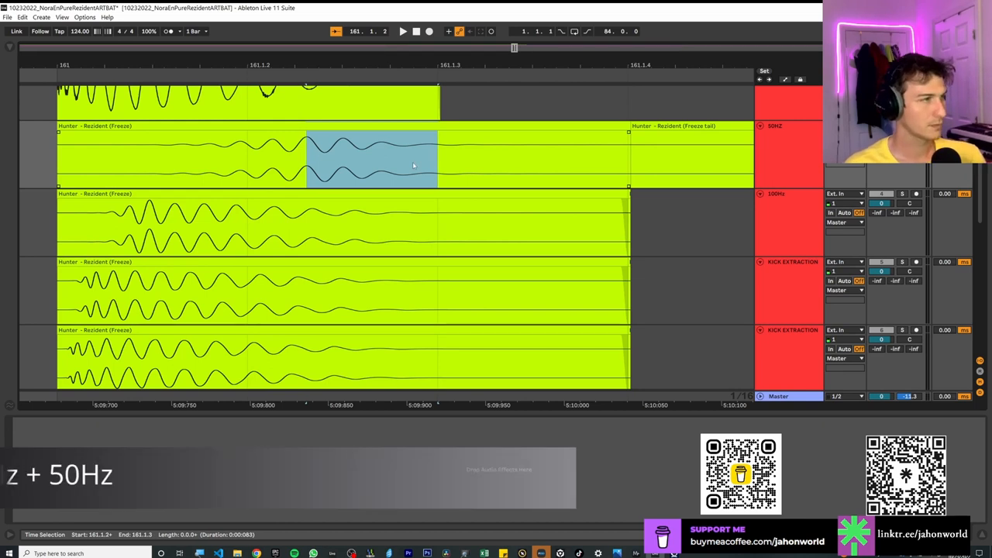
# Step: Drag a split section of a frozen Rezident kick layer so its peaks line up with the others
pyautogui.click(371, 224)
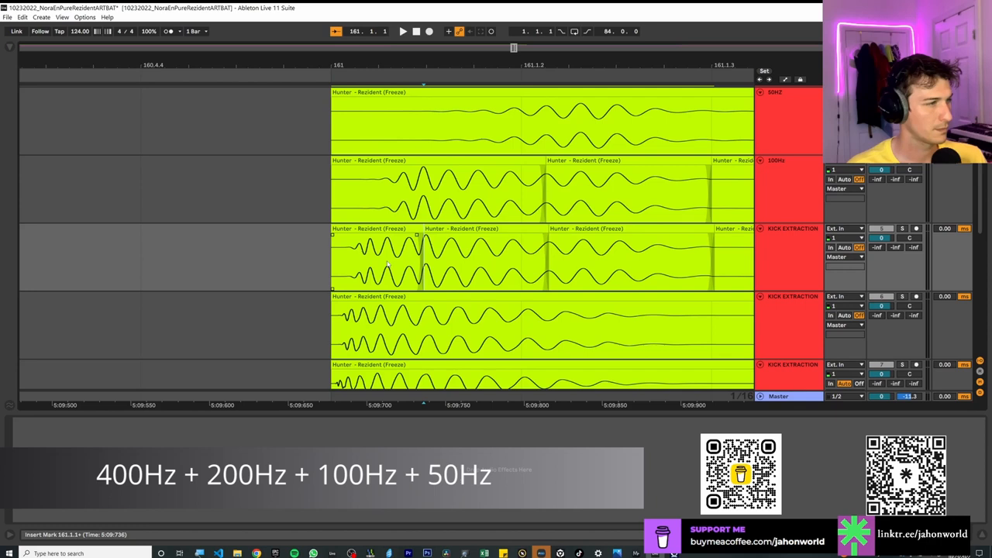
pyautogui.moveTo(352, 259); pyautogui.dragTo(678, 260)
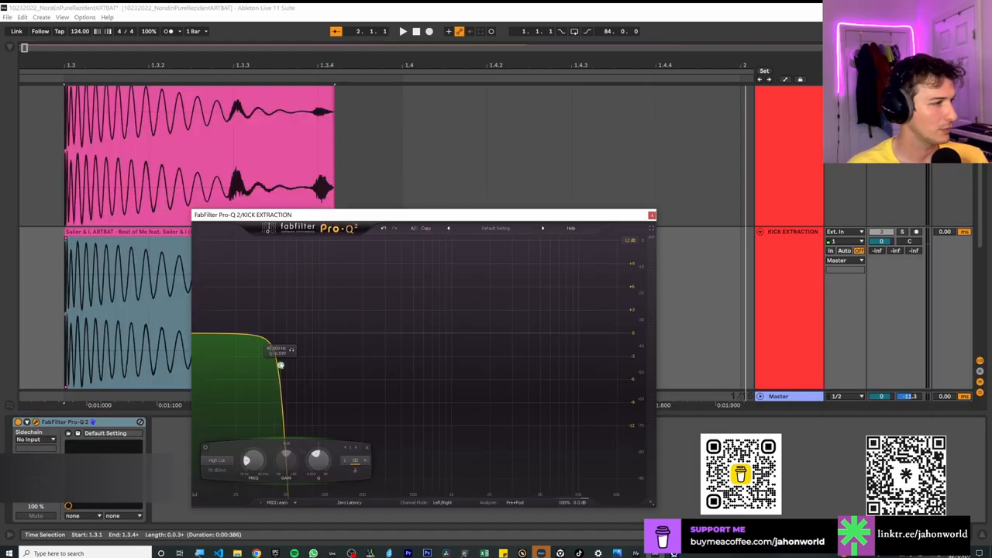
# Step: Drag each copy's Pro-Q 2 High Cut band to 90, 180, 360 and 720 Hz in turn
pyautogui.click(651, 214)
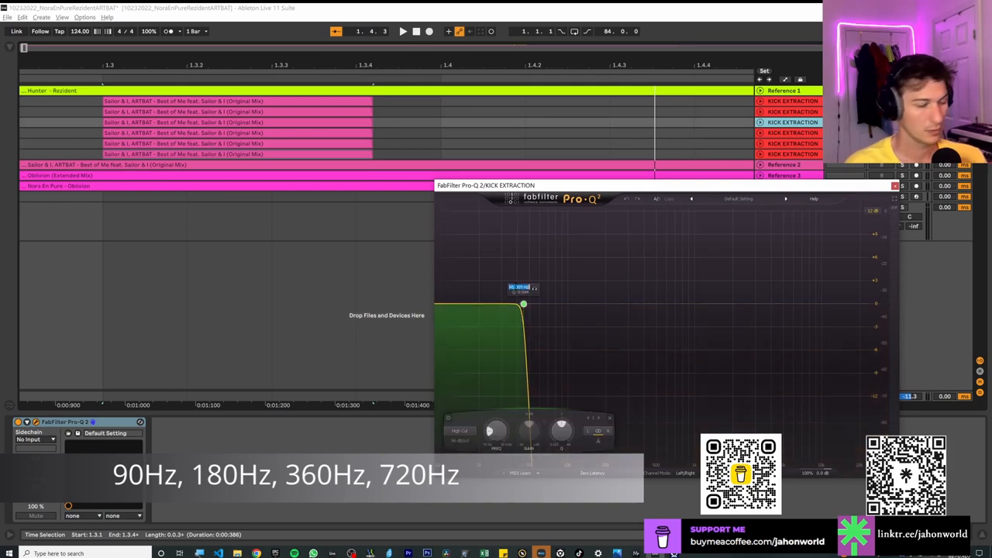
pyautogui.moveTo(523, 303); pyautogui.dragTo(561, 303)
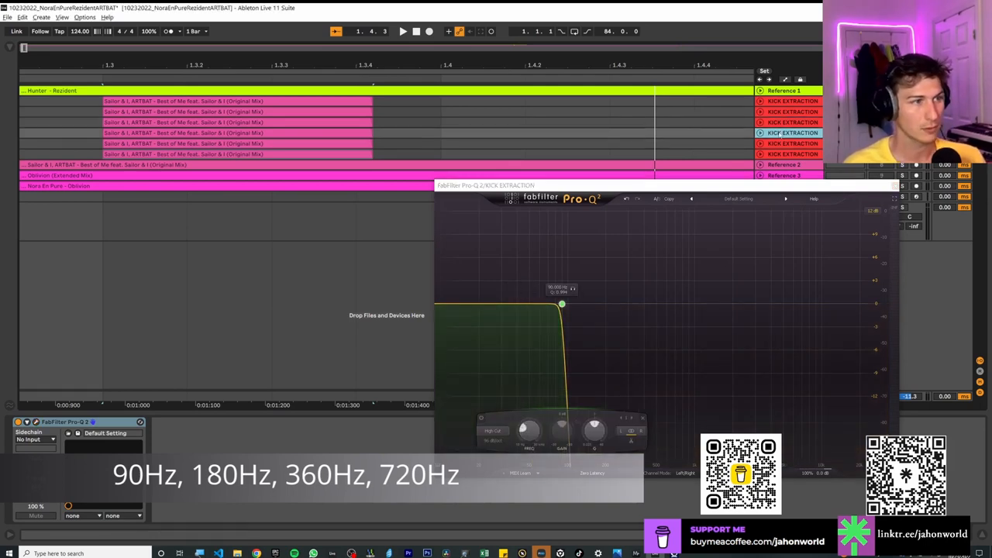
pyautogui.moveTo(562, 303); pyautogui.dragTo(523, 303)
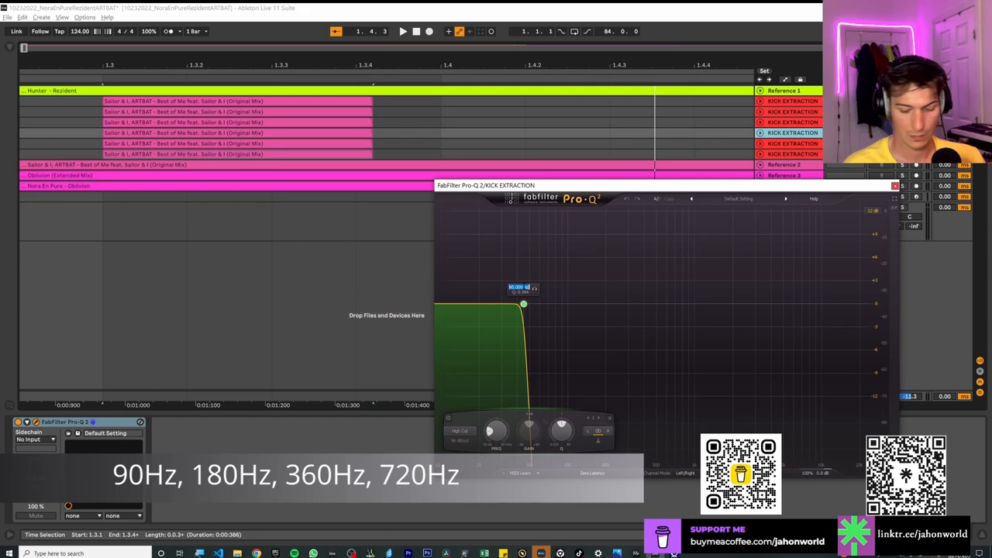
pyautogui.moveTo(523, 303); pyautogui.dragTo(599, 304)
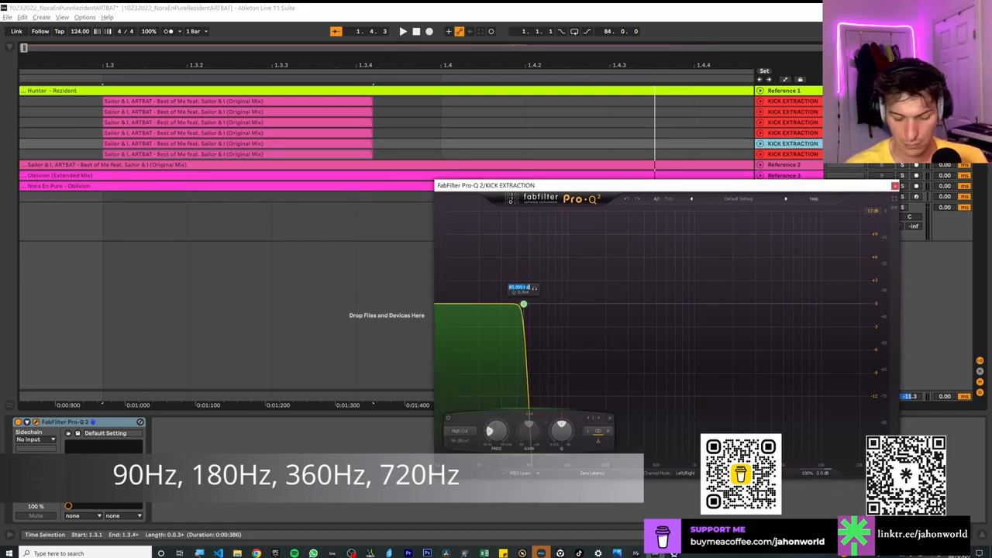
pyautogui.moveTo(523, 303); pyautogui.dragTo(638, 303)
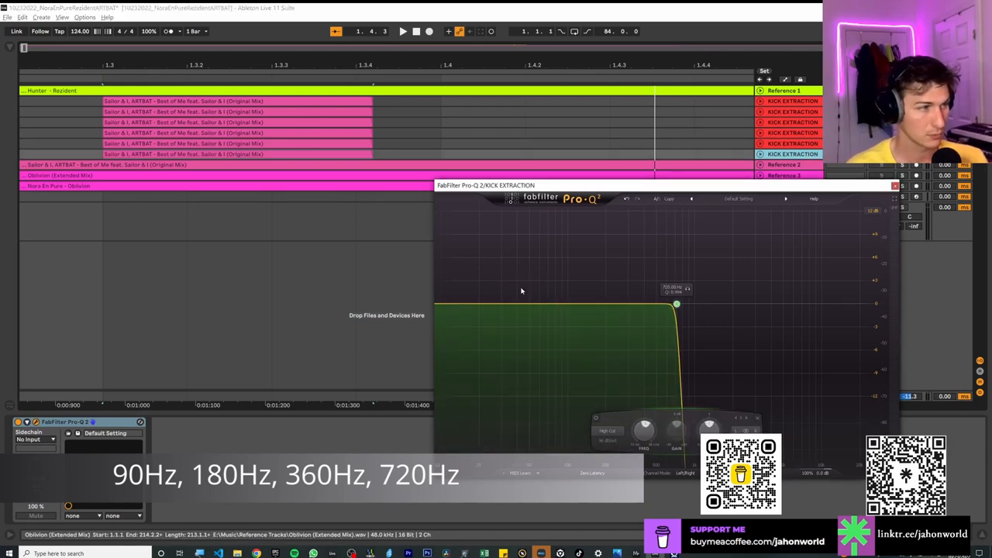
pyautogui.click(894, 185)
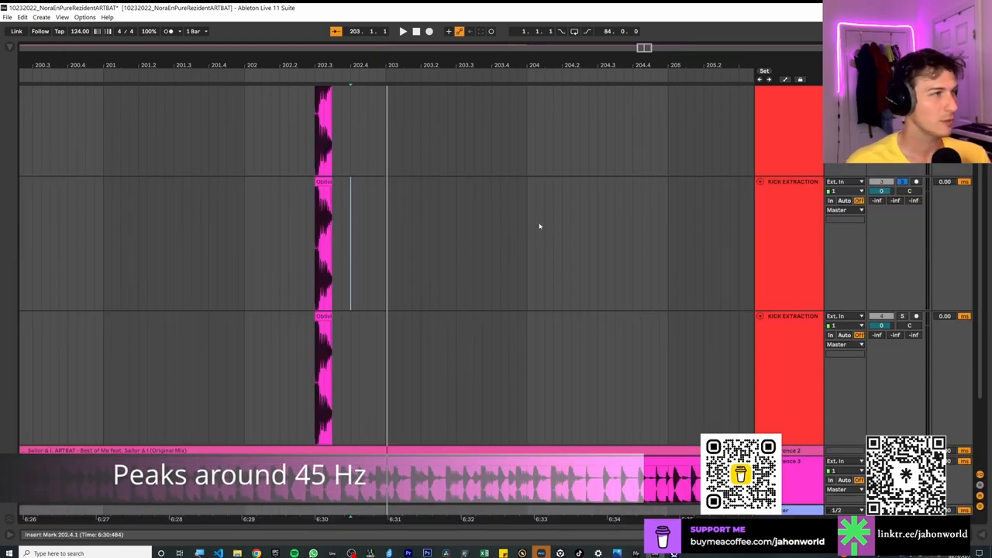
pyautogui.moveTo(702, 210)
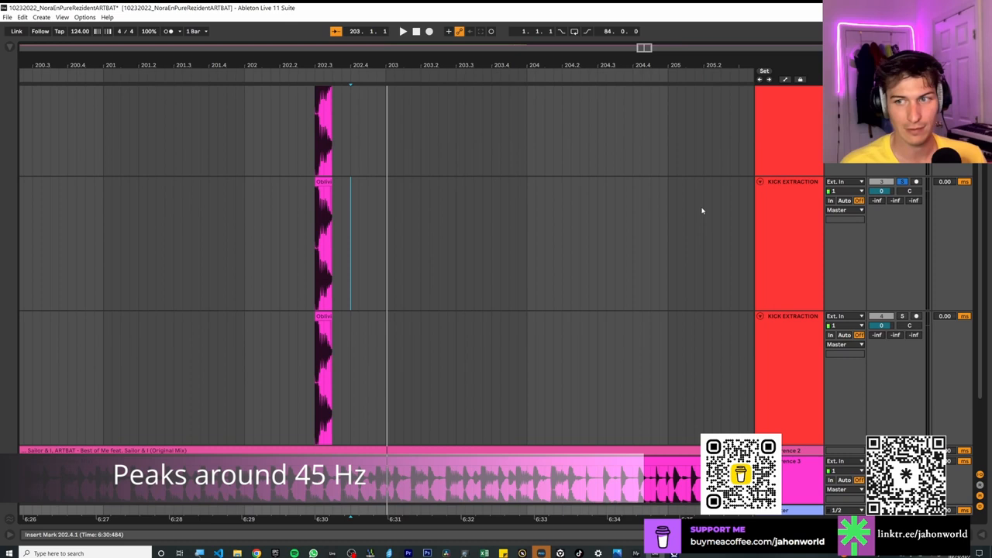
# Step: Select the Oblivion kick extraction track to process next
pyautogui.click(790, 243)
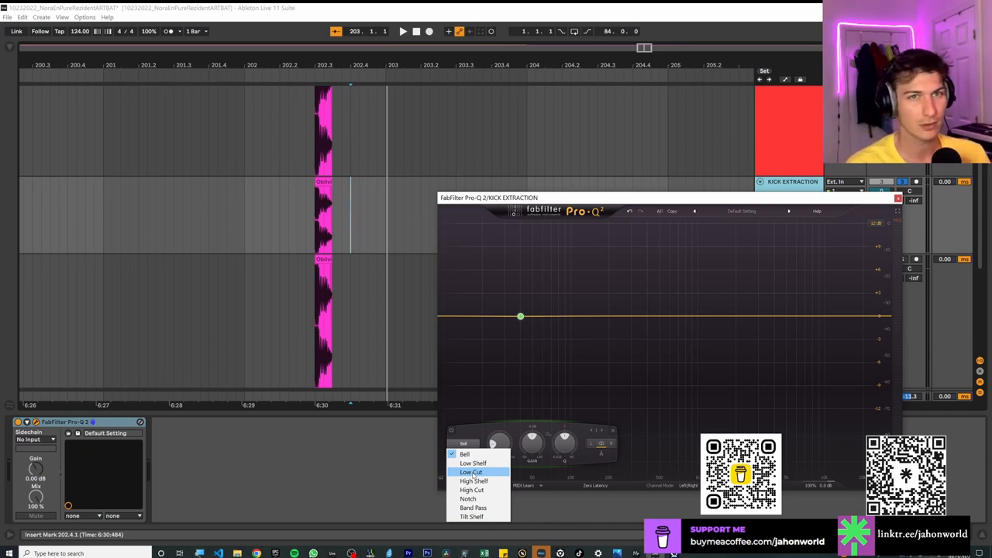
pyautogui.moveTo(472, 462)
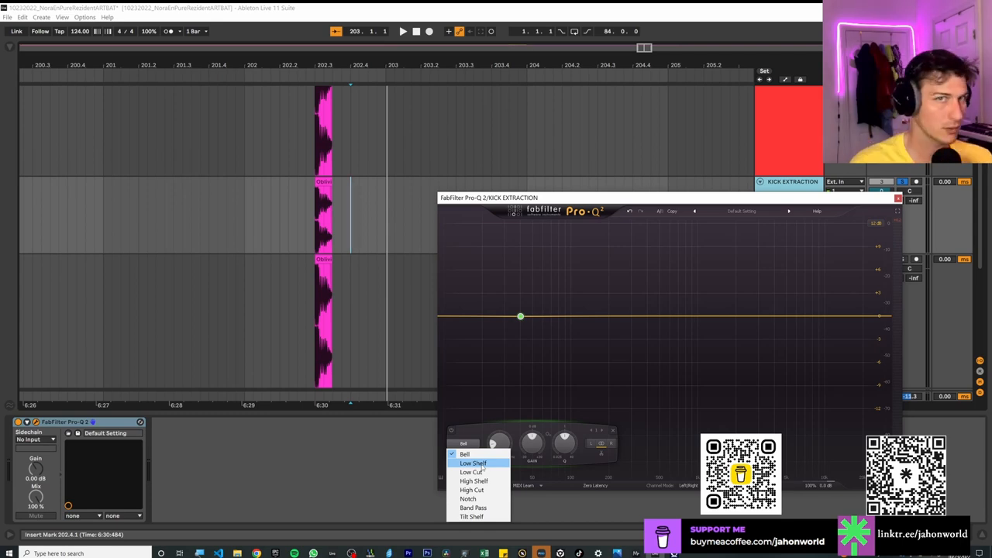
pyautogui.moveTo(475, 480)
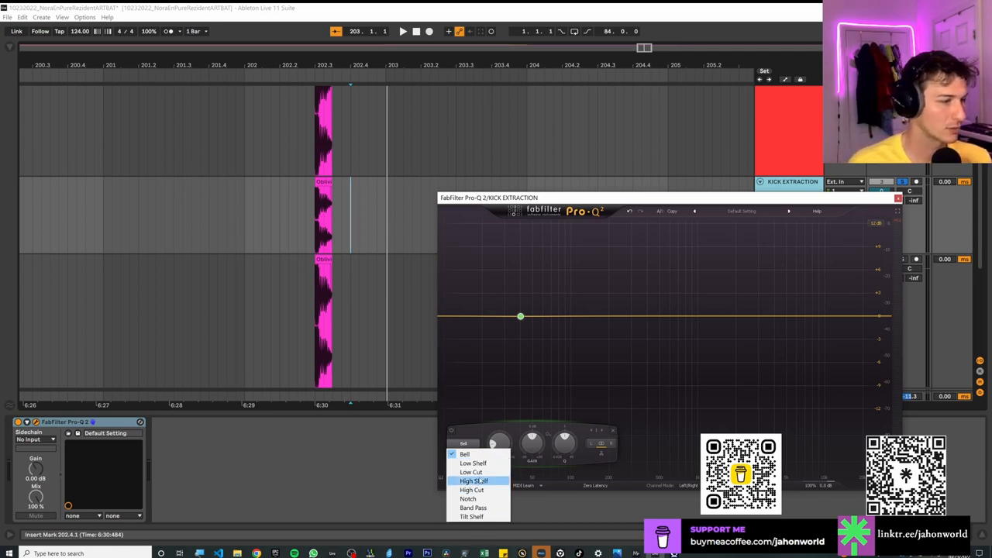
# Step: Make the Pro-Q 2 band a High Cut and set its cutoff to about 50 Hz
pyautogui.click(472, 489)
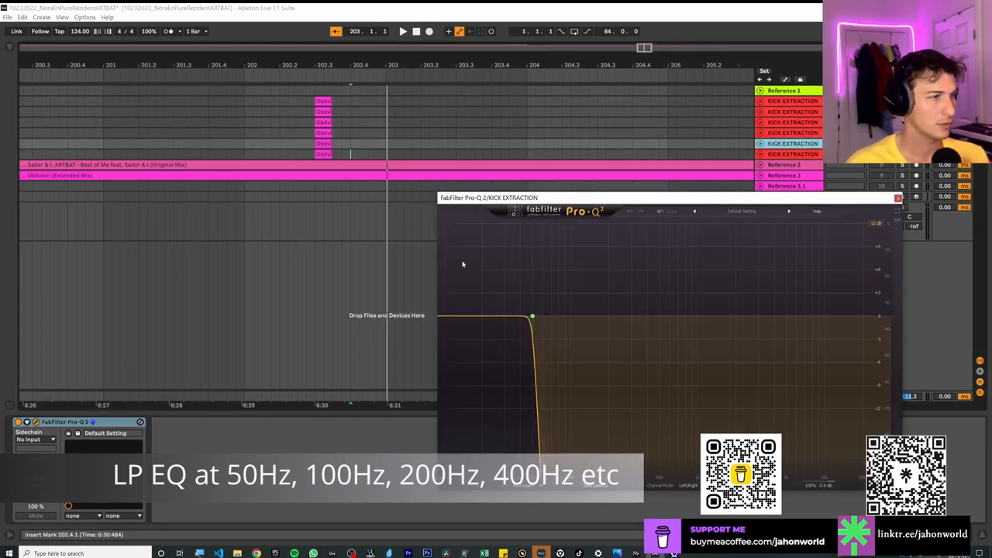
pyautogui.click(532, 316)
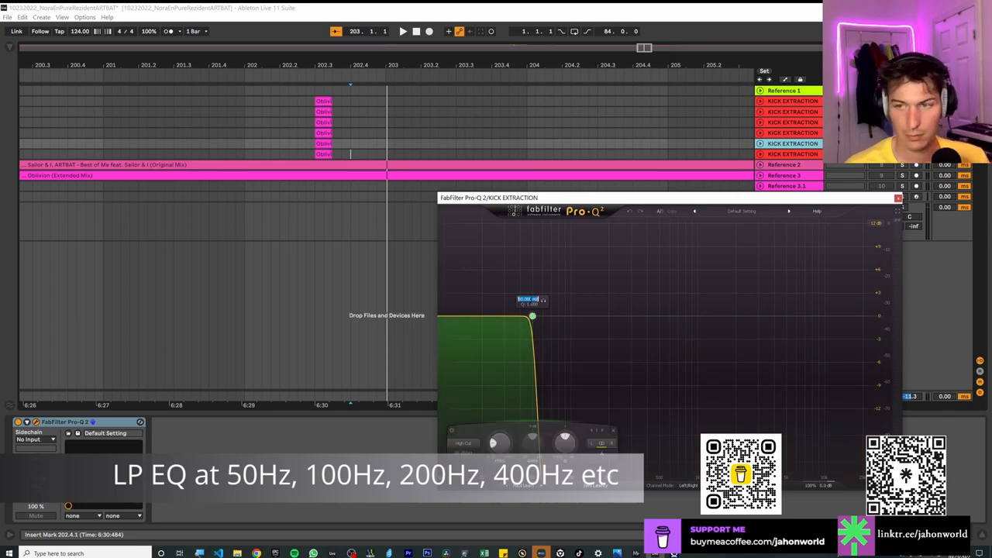
pyautogui.moveTo(532, 316); pyautogui.dragTo(647, 315)
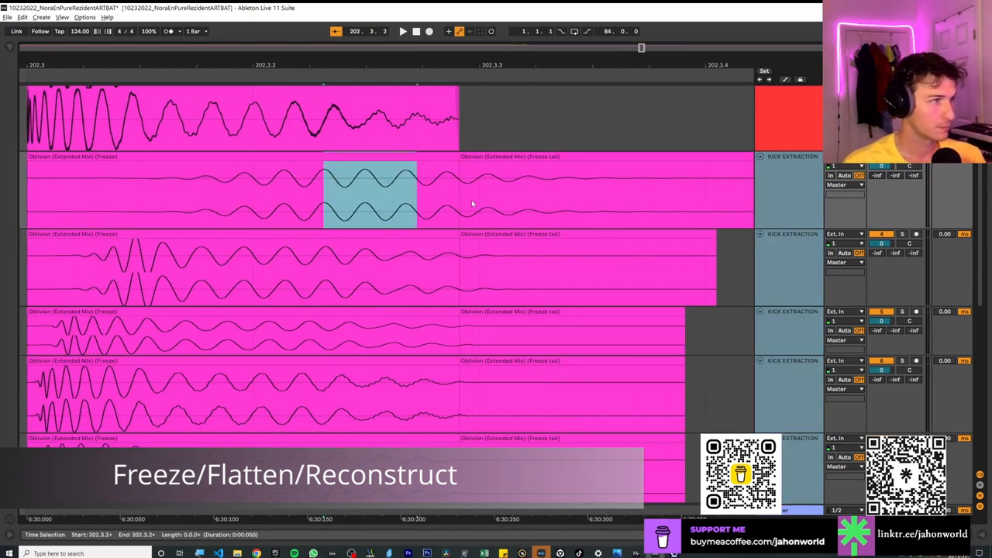
# Step: Mark a section of a frozen Oblivion layer and place insert points at the waveform peaks
pyautogui.moveTo(415, 194); pyautogui.dragTo(705, 194)
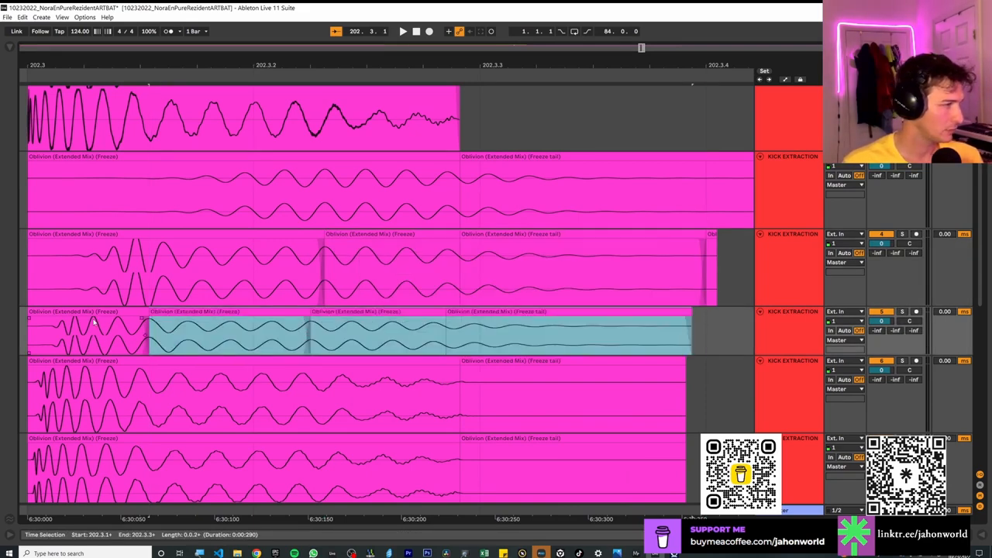
pyautogui.click(124, 325)
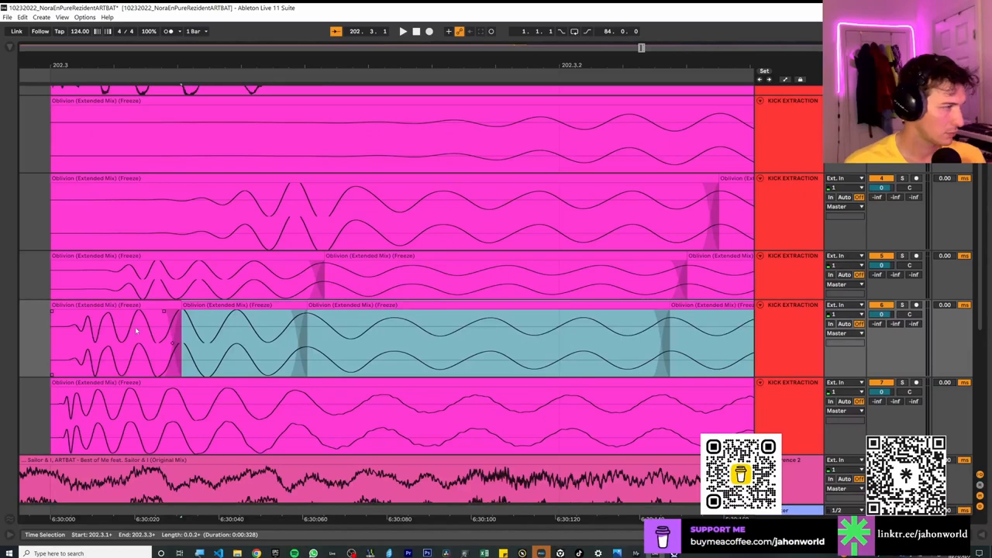
pyautogui.click(139, 341)
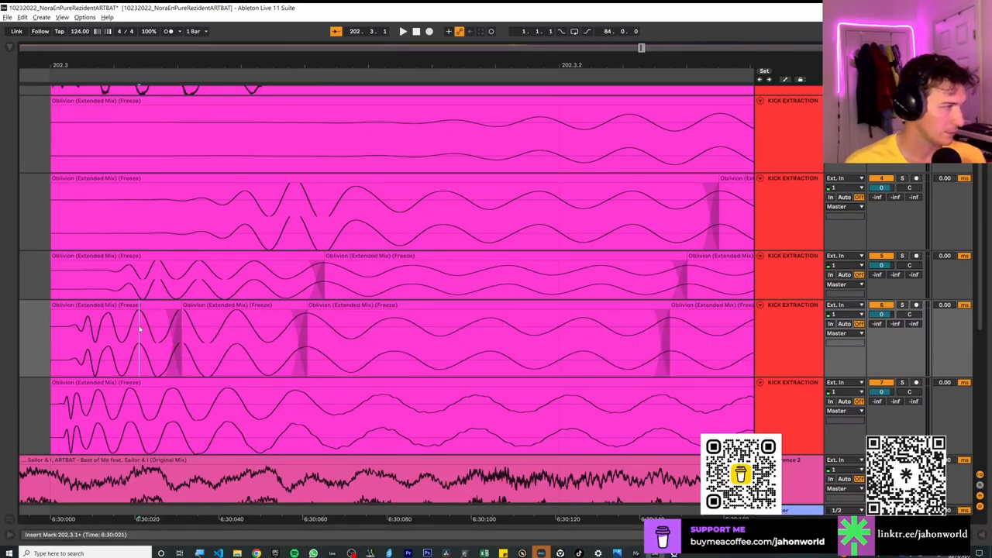